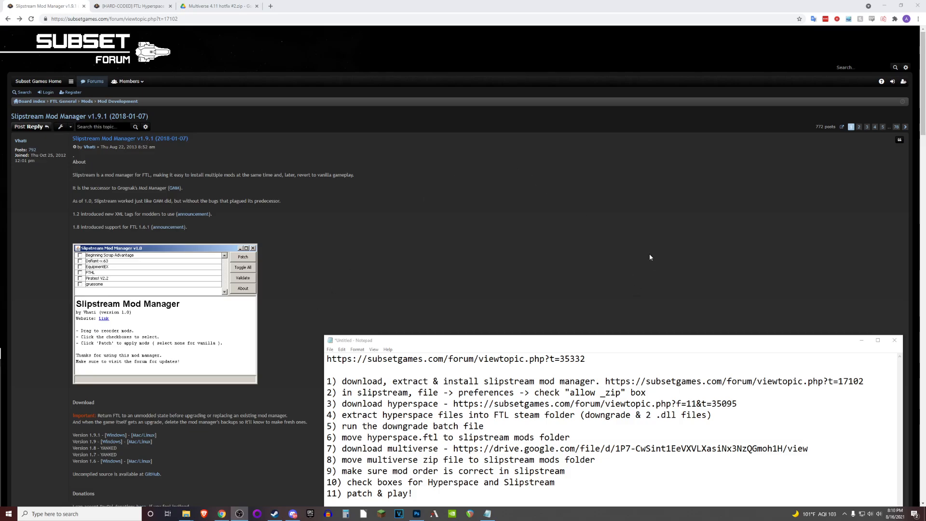
pyautogui.moveTo(612, 247)
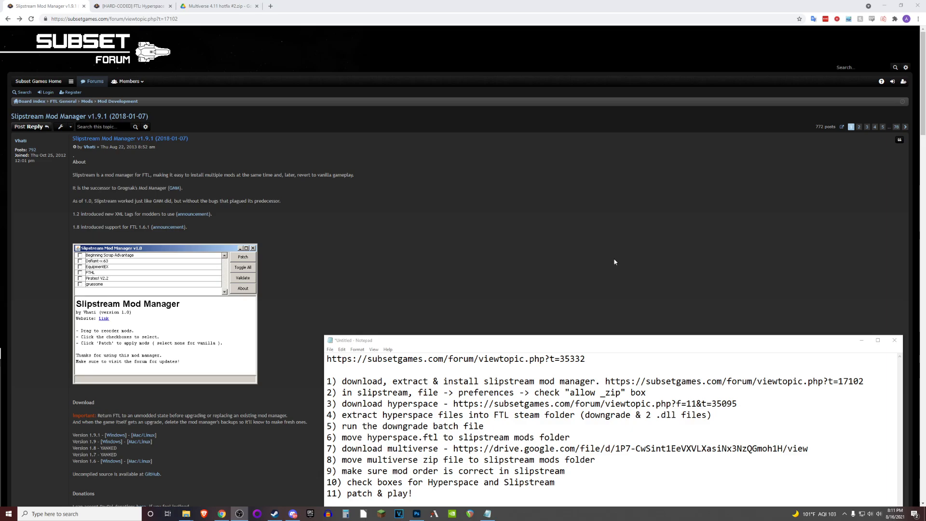
pyautogui.moveTo(669, 374)
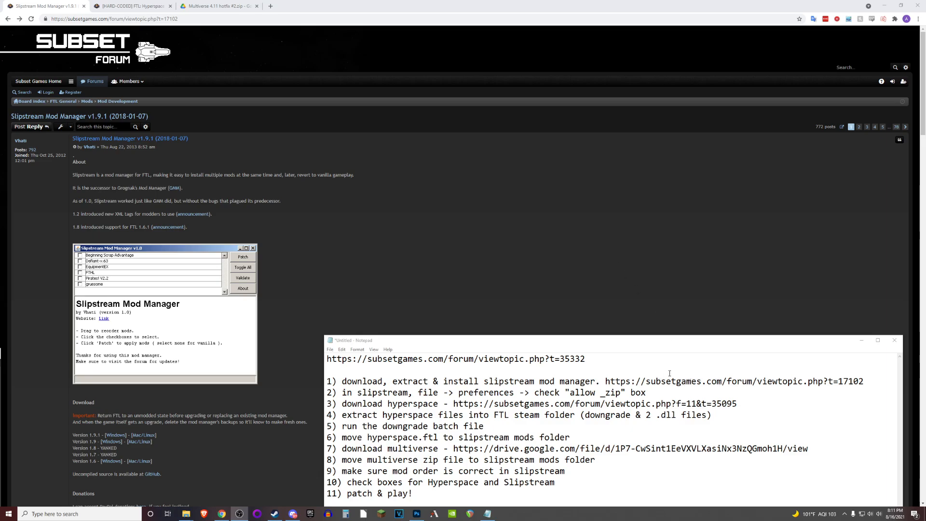
pyautogui.moveTo(400, 210)
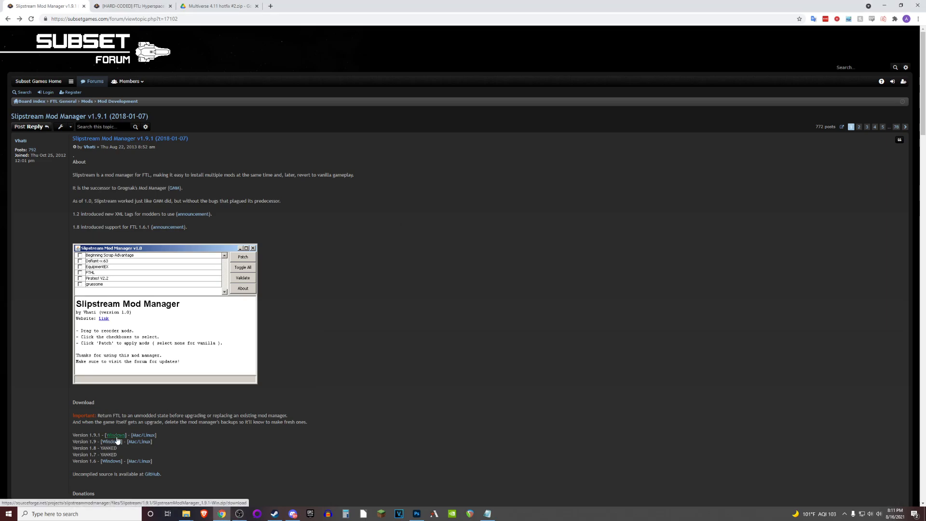
# - Minimize the Notepad notes to reveal the Slipstream 1.9.1 Windows download link
pyautogui.click(116, 435)
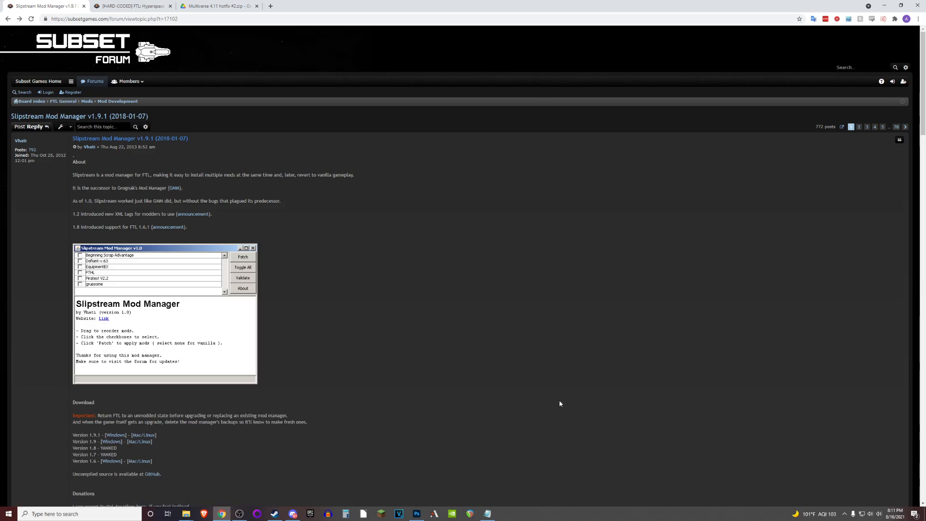
pyautogui.moveTo(461, 373)
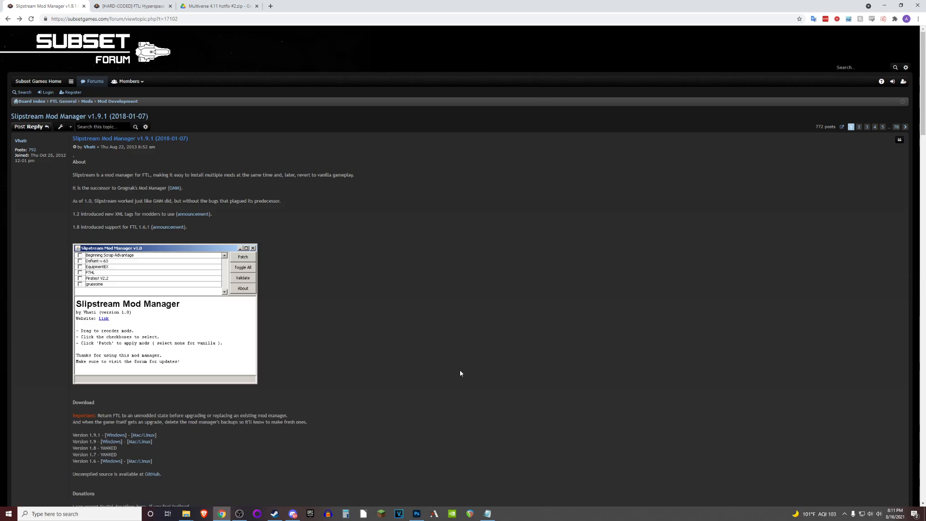
pyautogui.moveTo(352, 254)
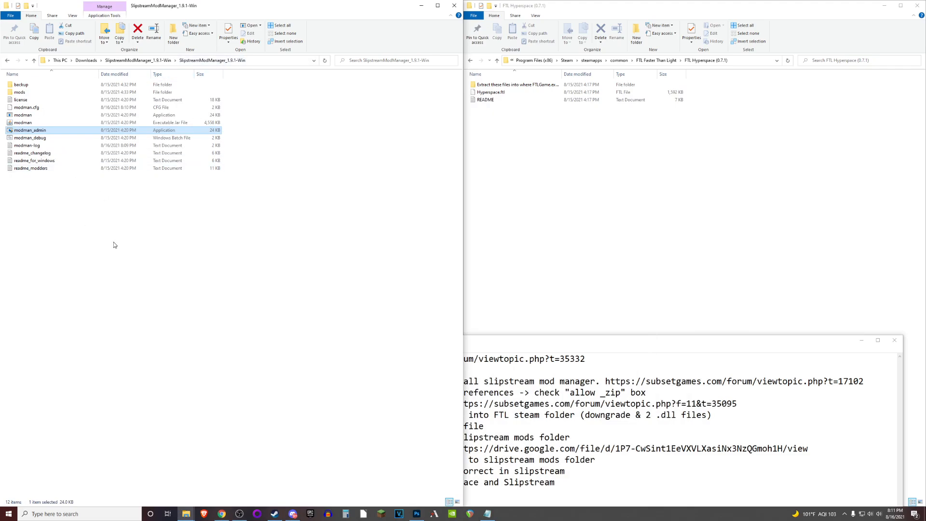
pyautogui.moveTo(47, 194)
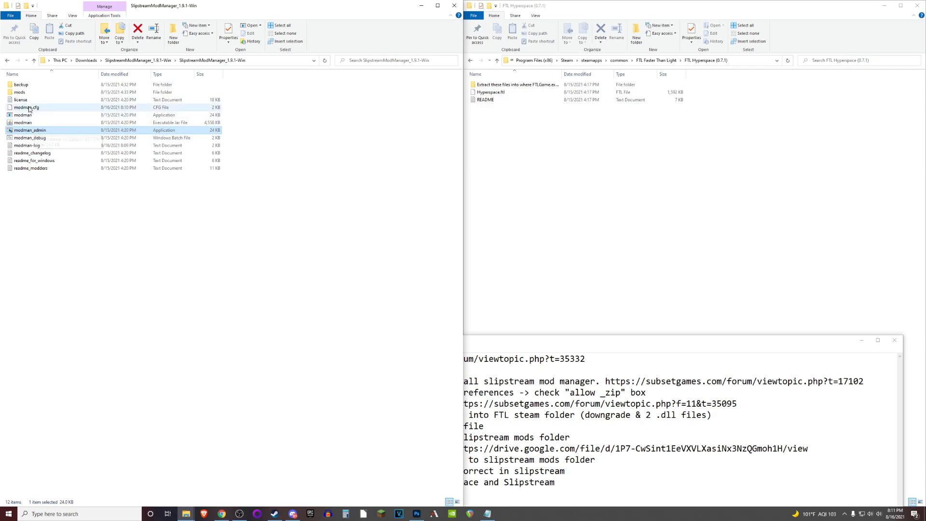
pyautogui.moveTo(20, 92)
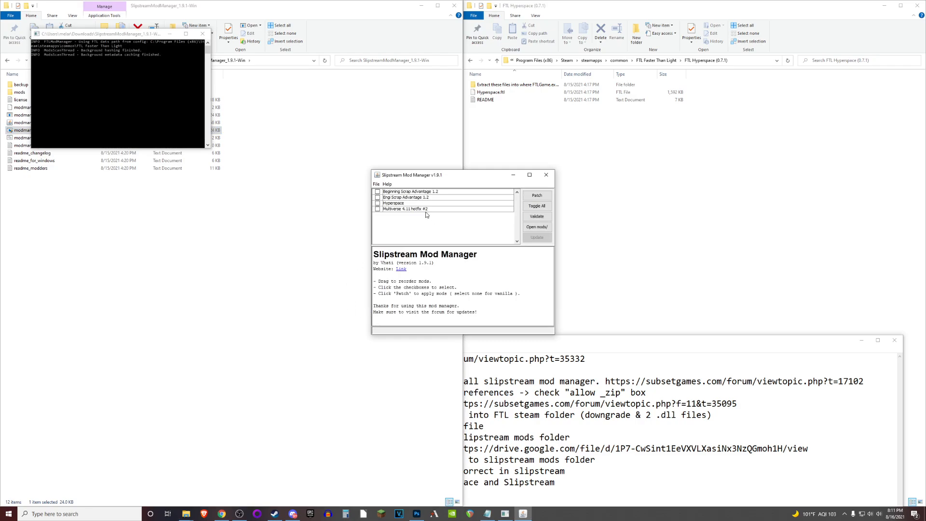
pyautogui.moveTo(434, 209)
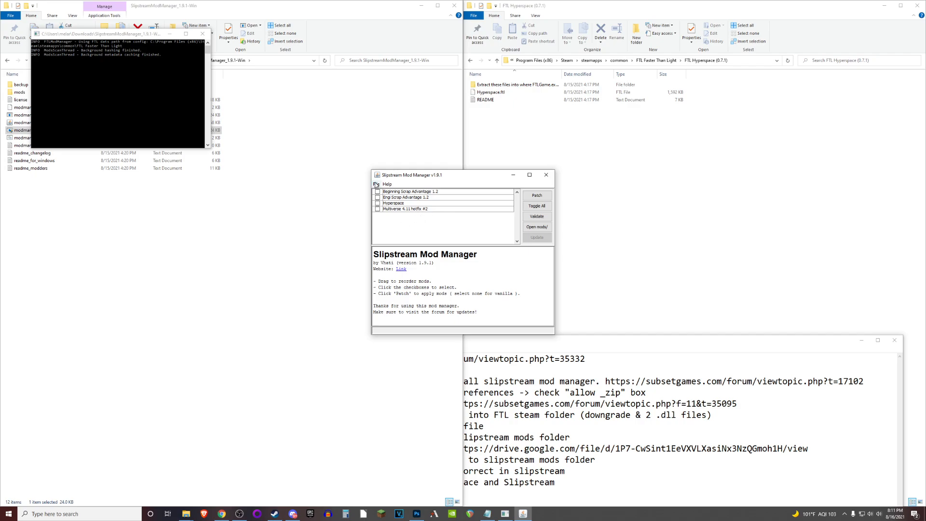
# - Turn on the allow_zip preference in Slipstream Mod Manager and apply it
pyautogui.click(377, 184)
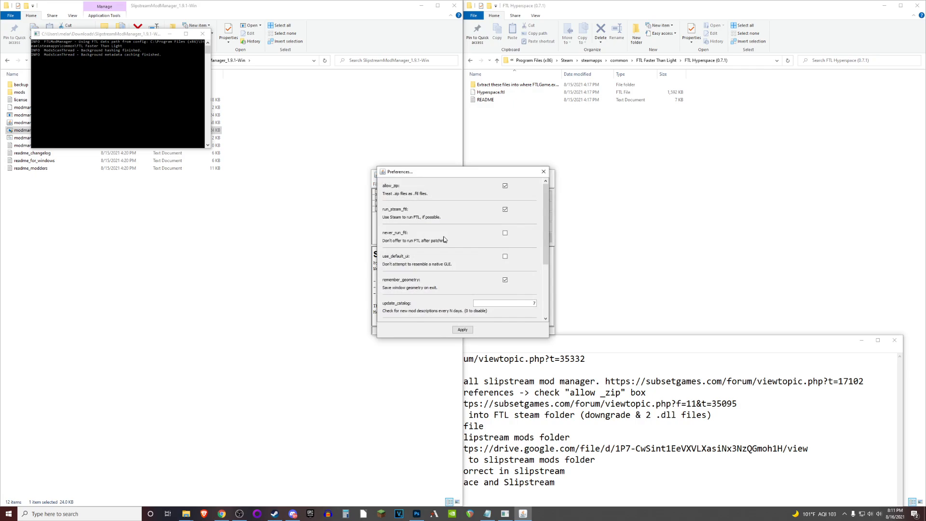
pyautogui.click(505, 185)
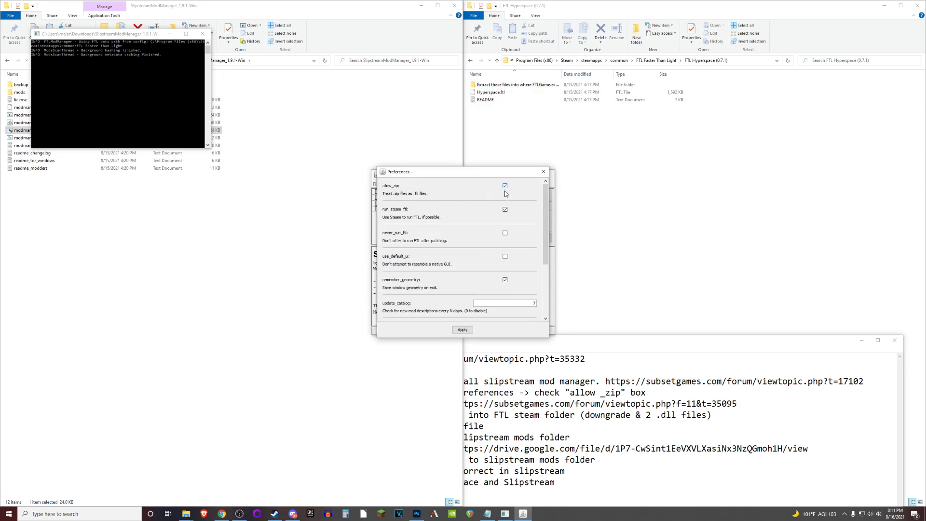
pyautogui.click(542, 171)
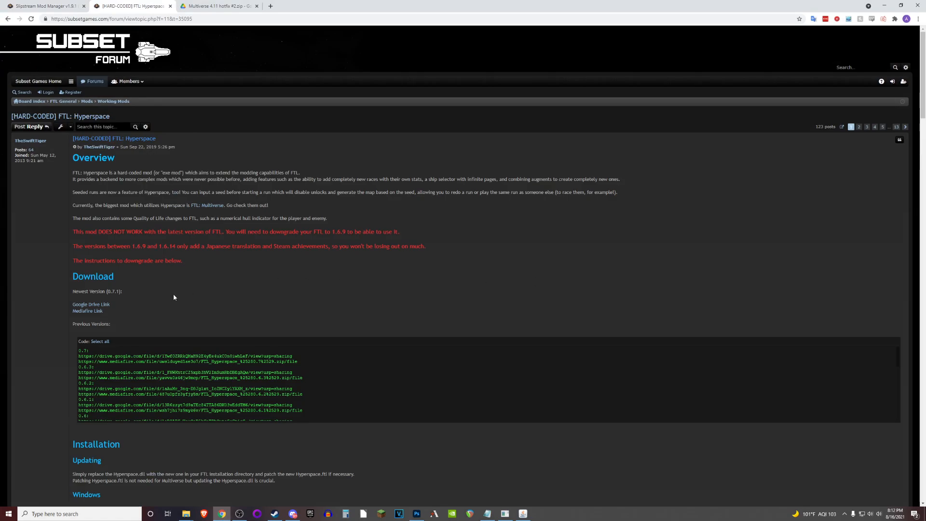
pyautogui.moveTo(91, 304)
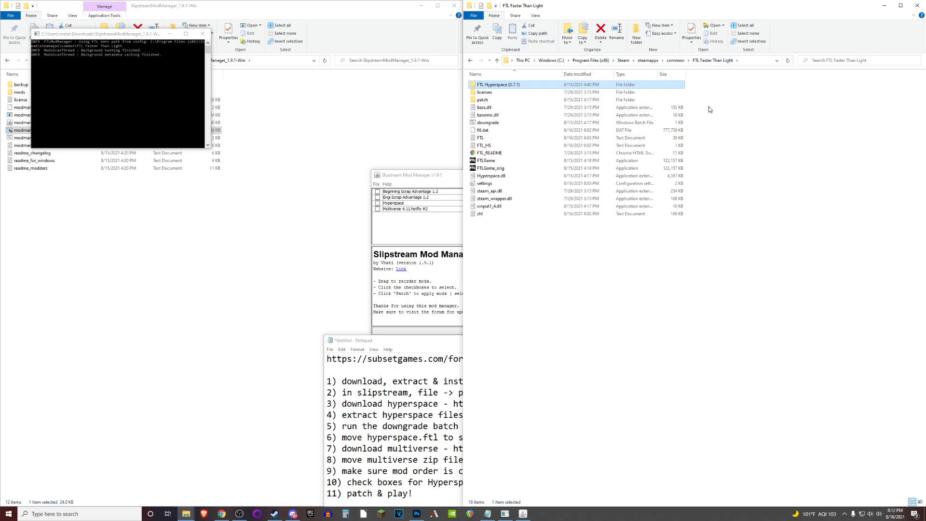
pyautogui.moveTo(526, 89)
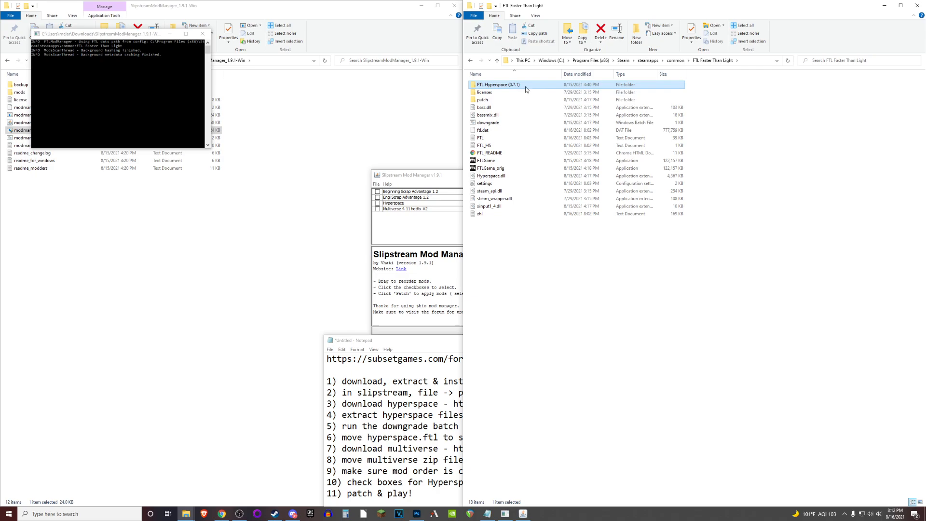
pyautogui.moveTo(723, 73)
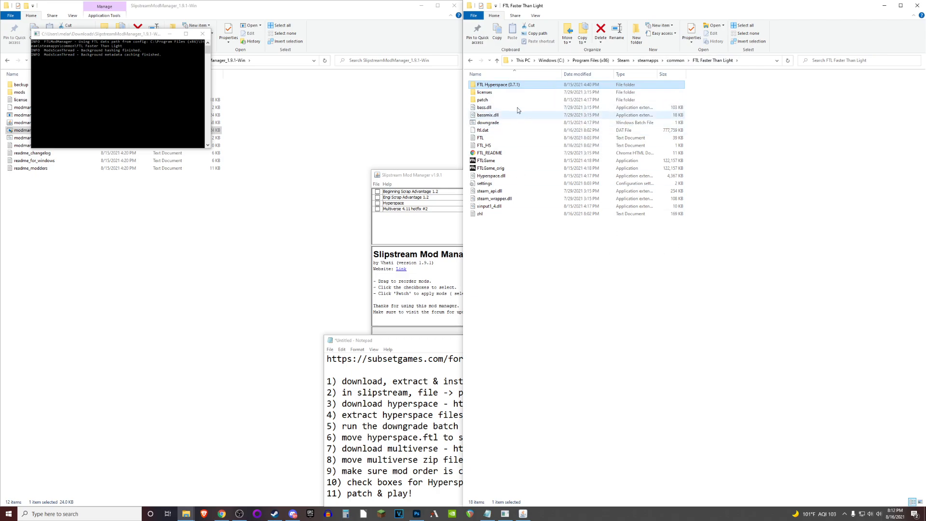
# - Browse the FTL Hyperspace (0.7.1) folder, then return to FTL Faster Than Light
pyautogui.doubleClick(498, 84)
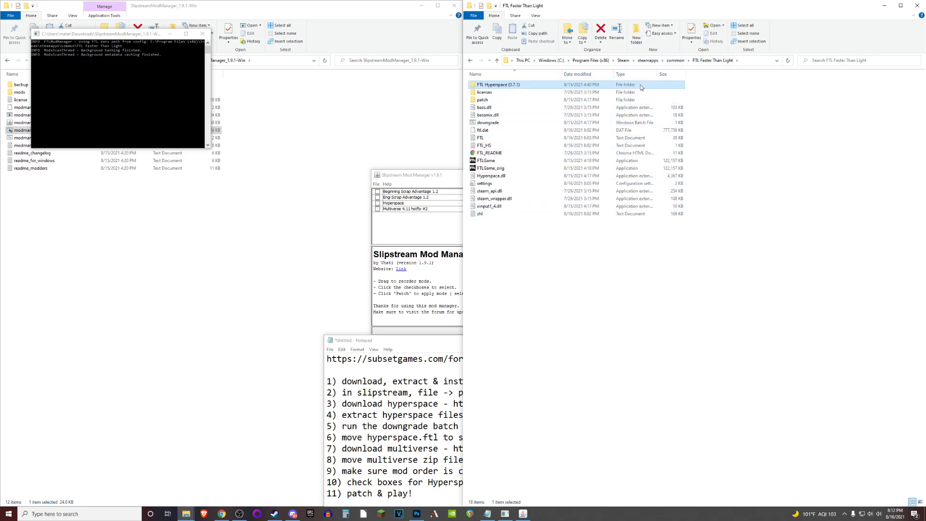
pyautogui.doubleClick(497, 84)
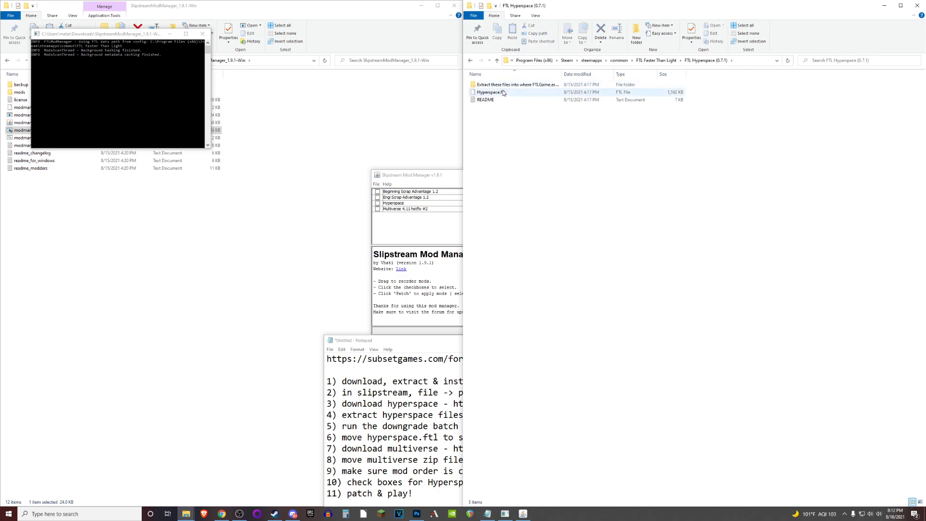
pyautogui.doubleClick(513, 84)
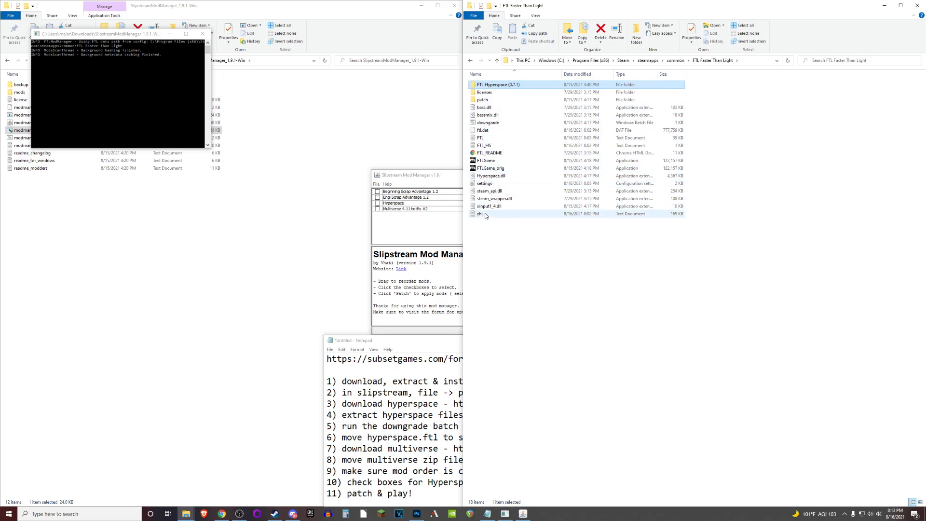
pyautogui.moveTo(496, 206)
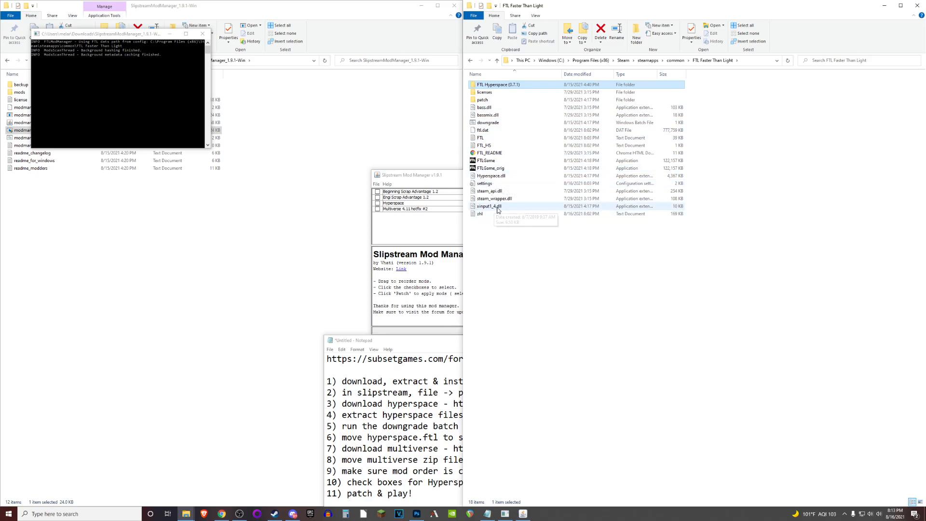
pyautogui.moveTo(560, 263)
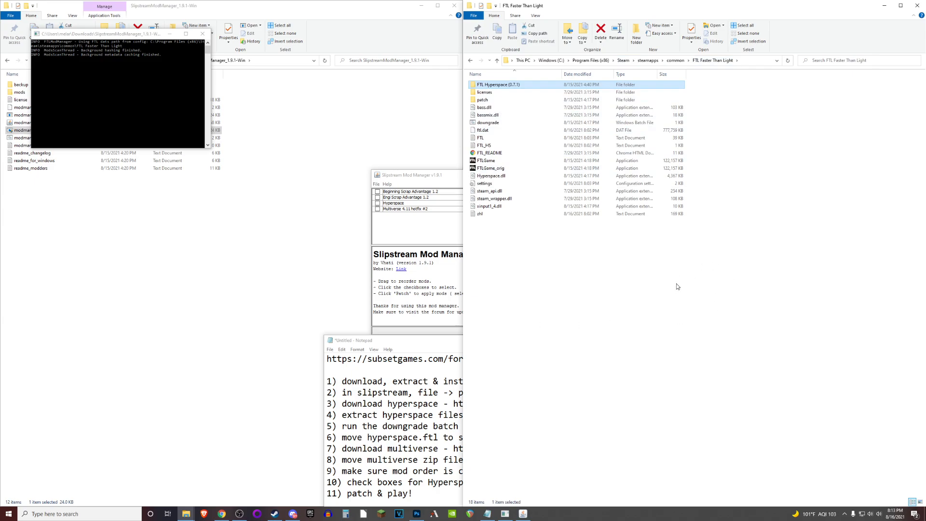
# - Put Hyperspace.ftl in Slipstream's mods folder beside the Multiverse zip, then return to Chrome
pyautogui.click(483, 130)
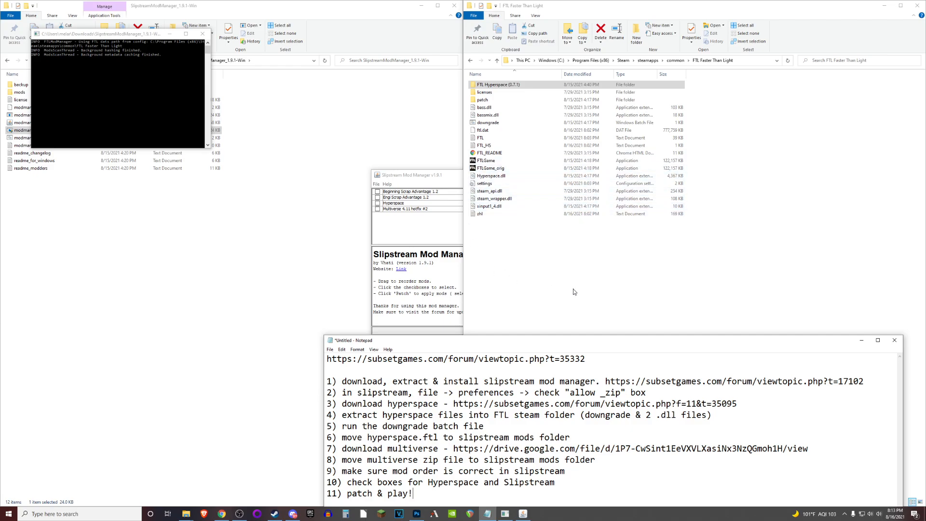
pyautogui.moveTo(599, 294)
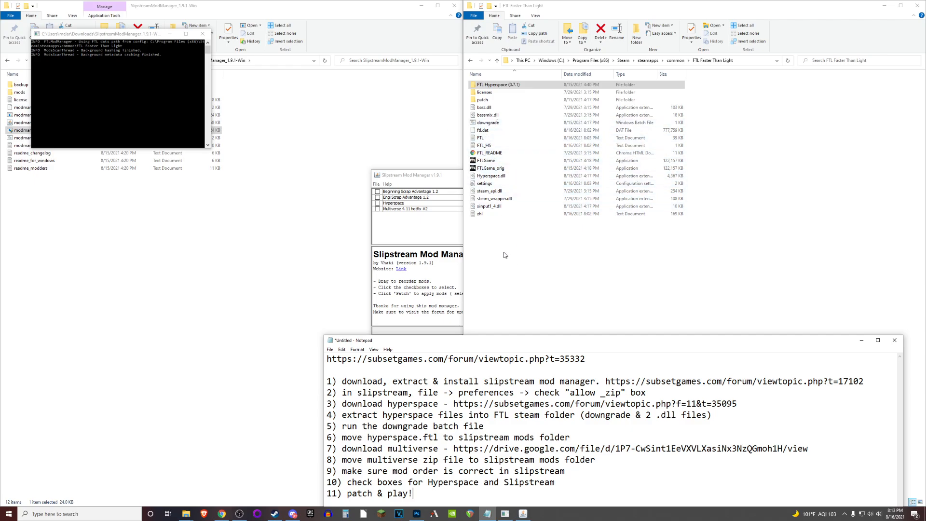
pyautogui.click(483, 129)
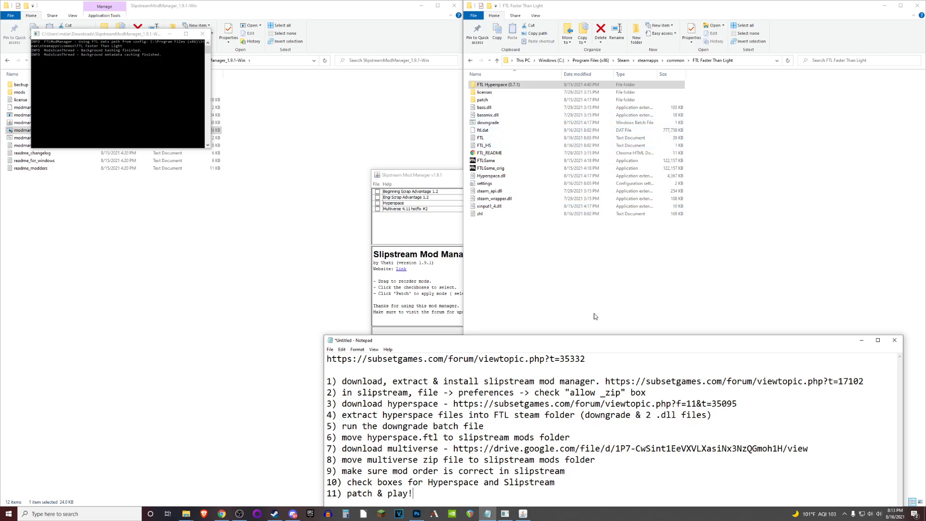
pyautogui.moveTo(581, 299)
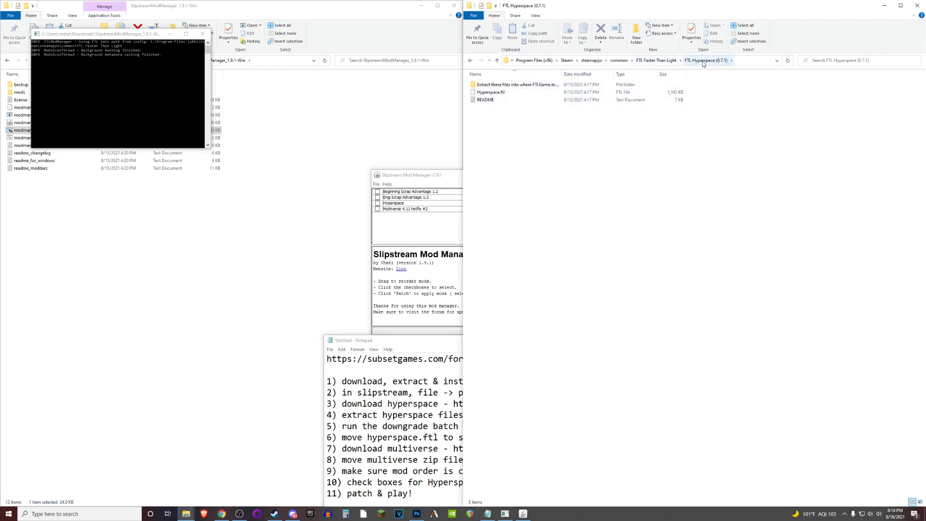
pyautogui.click(490, 92)
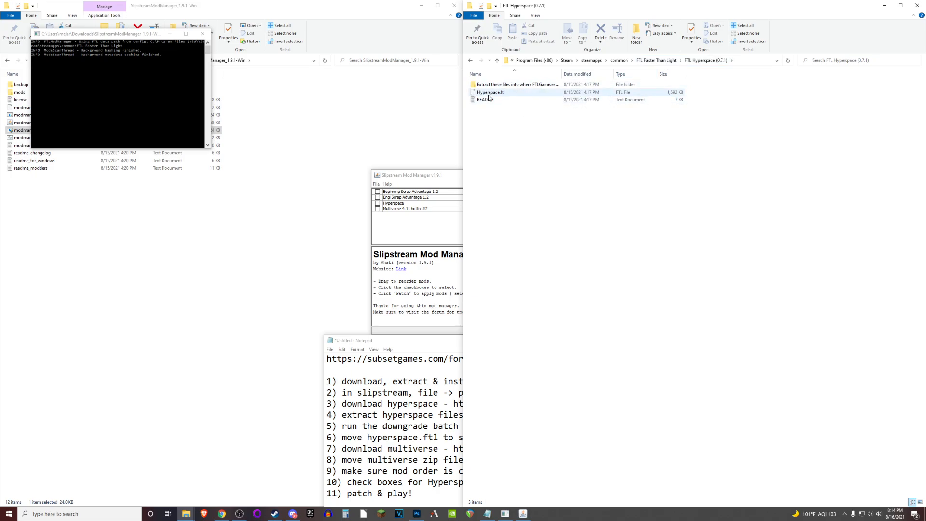
pyautogui.moveTo(485, 100)
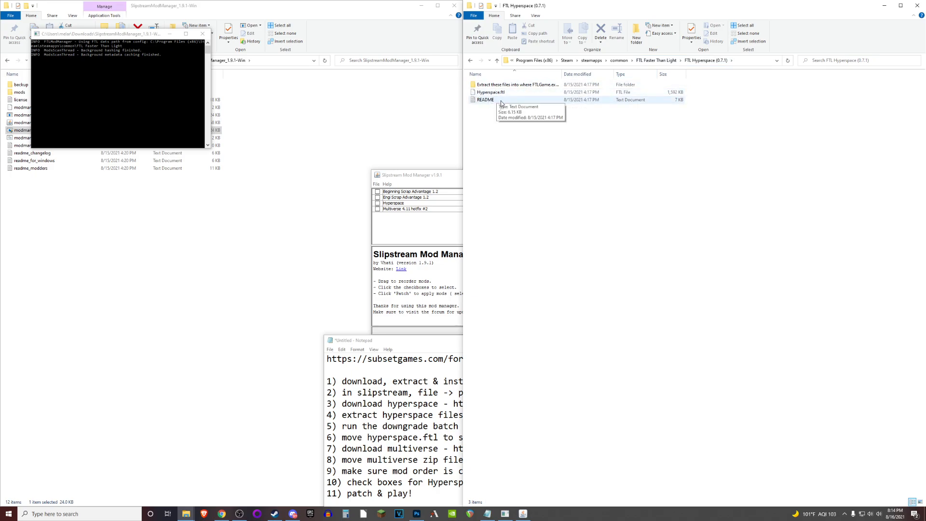
pyautogui.moveTo(659, 253)
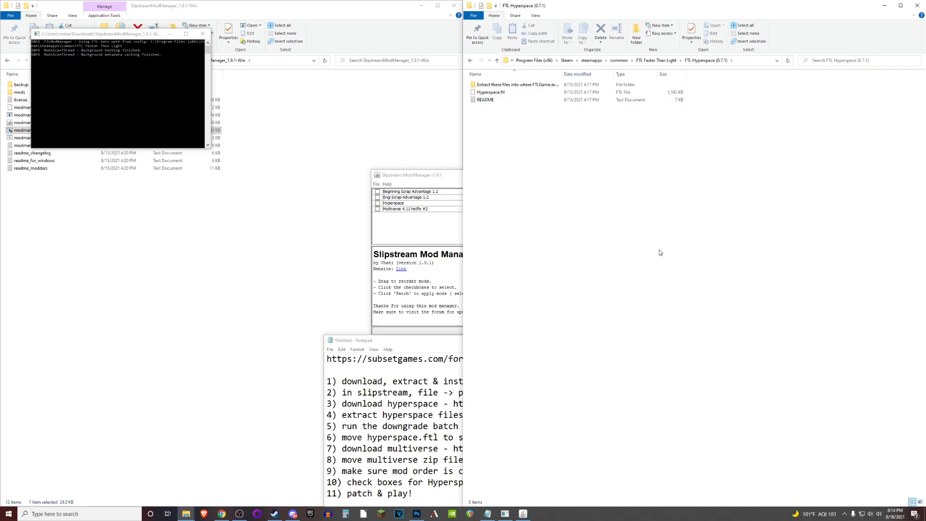
pyautogui.moveTo(530, 100)
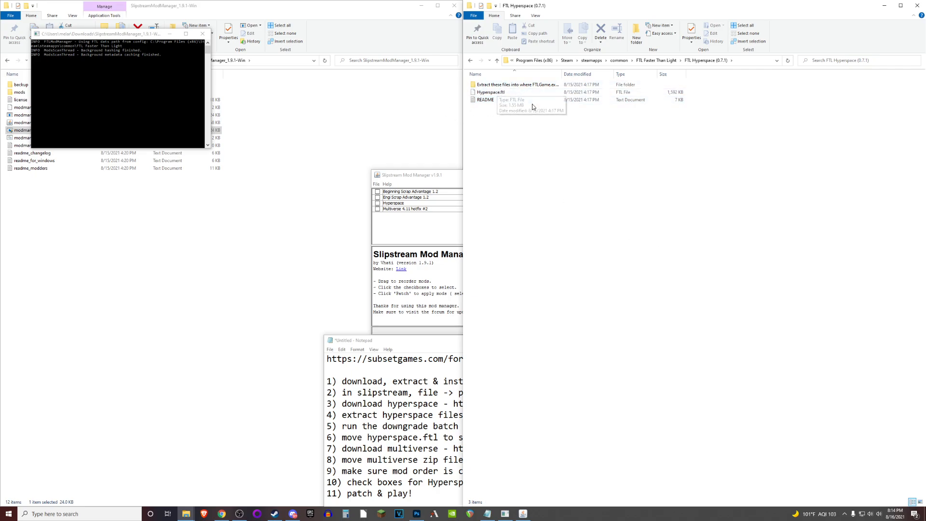
pyautogui.moveTo(574, 216)
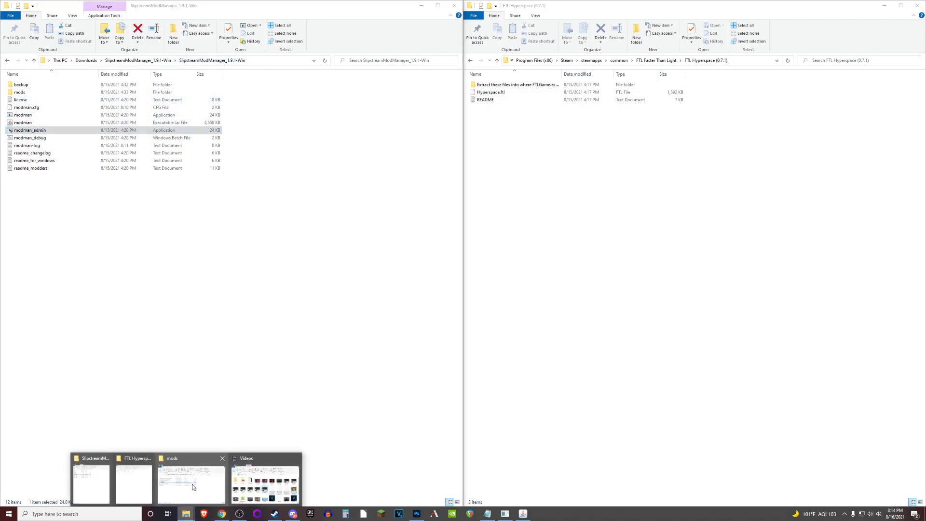
pyautogui.click(190, 484)
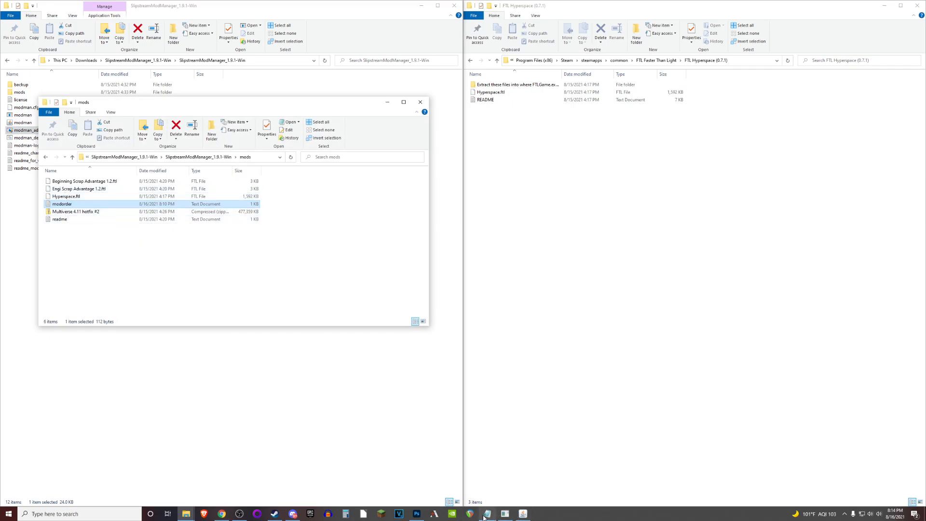
pyautogui.click(486, 513)
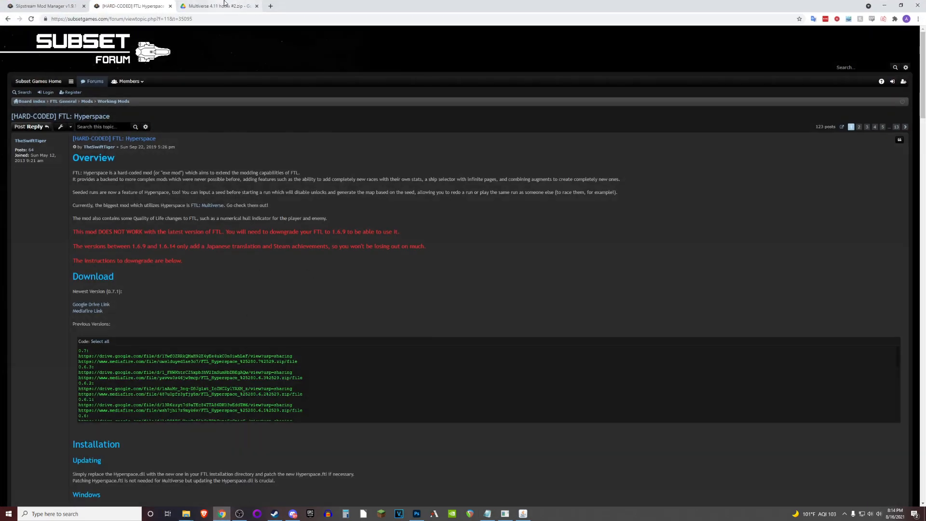
# - Scroll the Multiverse thread to Download Build 4.11 and follow its Google Drive link
pyautogui.click(218, 6)
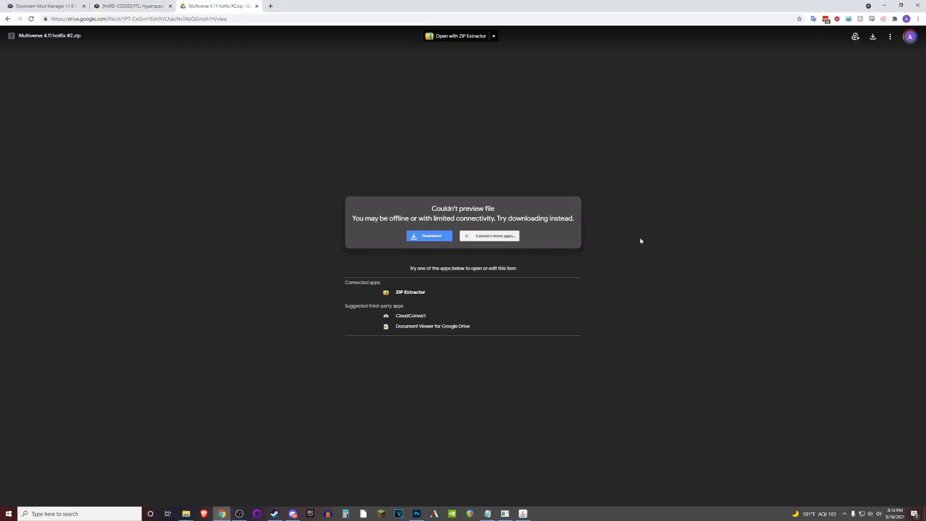
pyautogui.moveTo(749, 299)
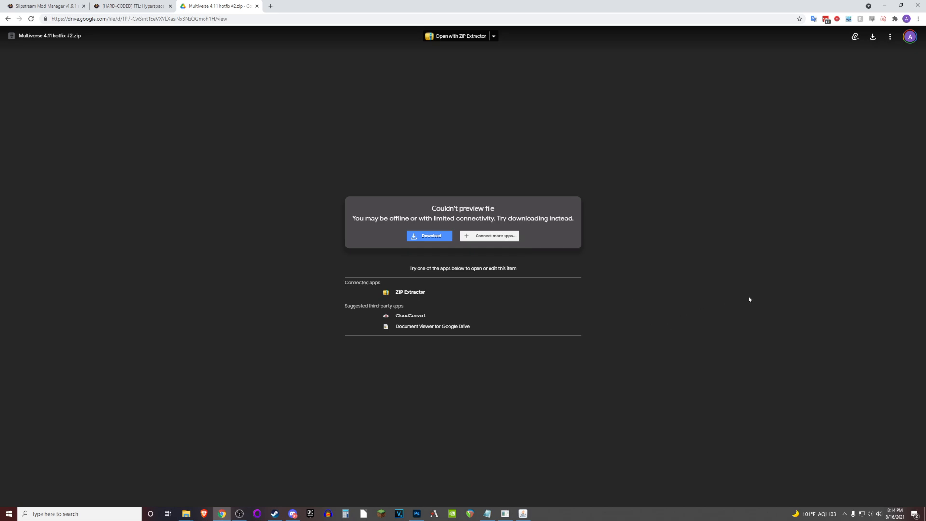
pyautogui.click(218, 6)
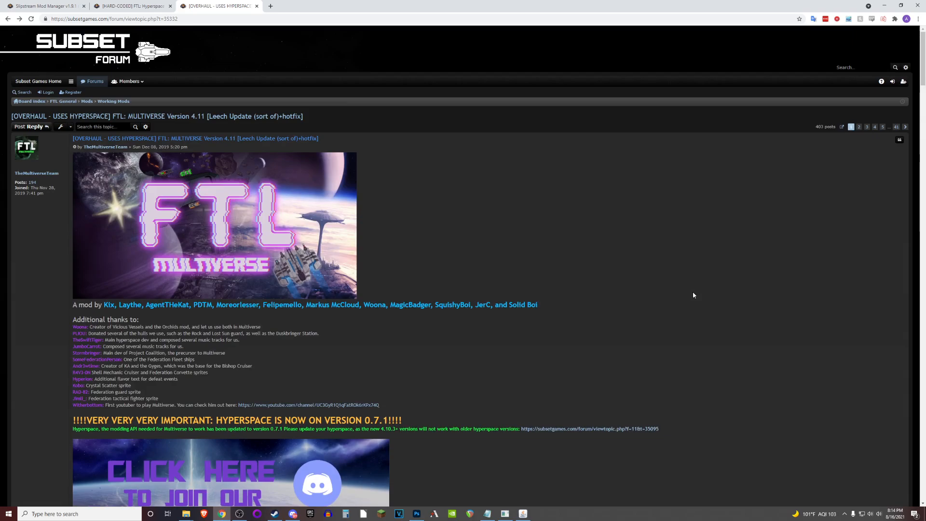
pyautogui.scroll(-3)
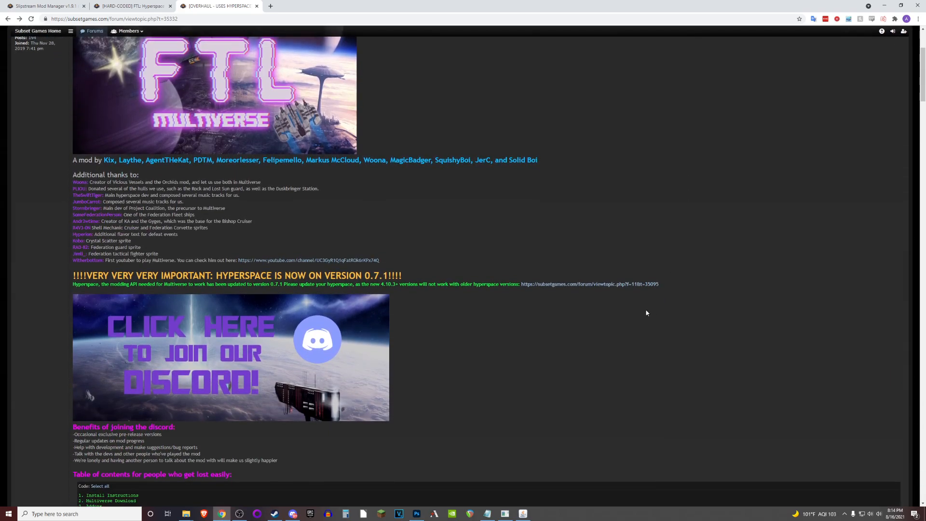
pyautogui.moveTo(431, 232)
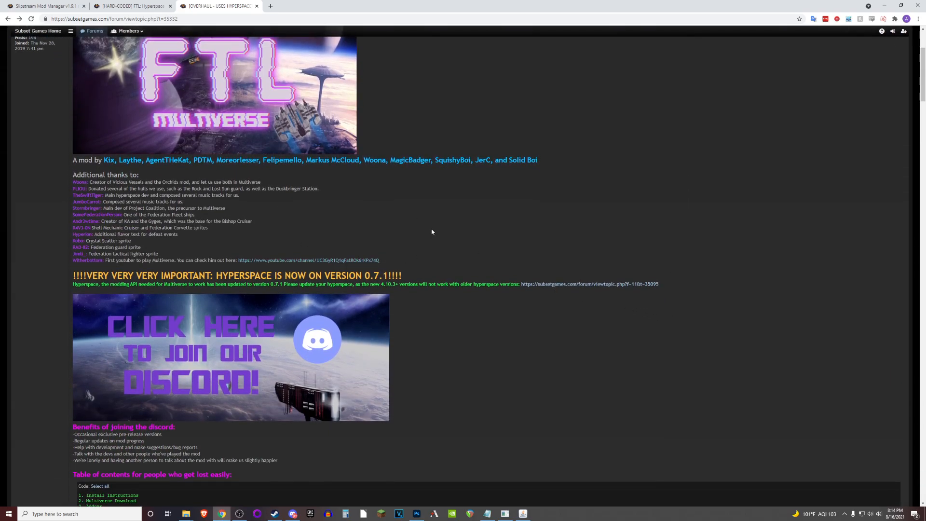
pyautogui.scroll(-3)
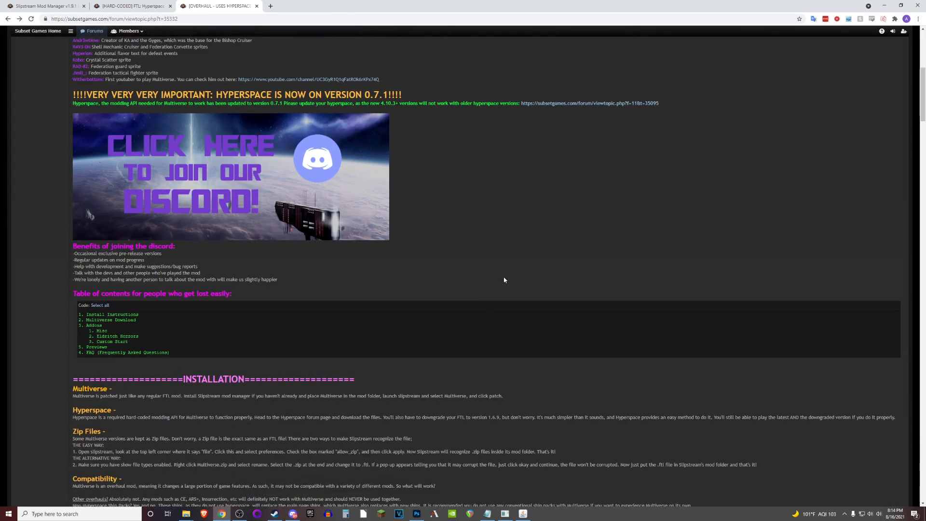
pyautogui.scroll(-3)
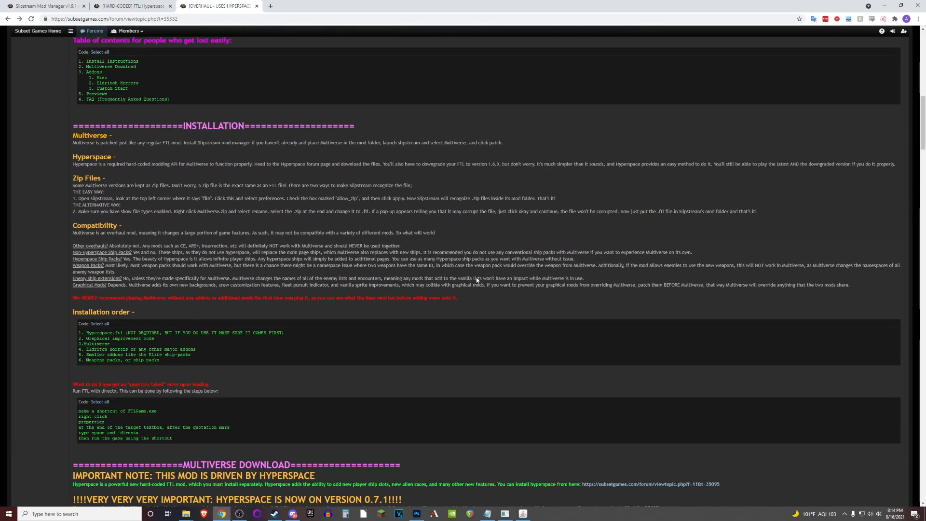
pyautogui.scroll(-3)
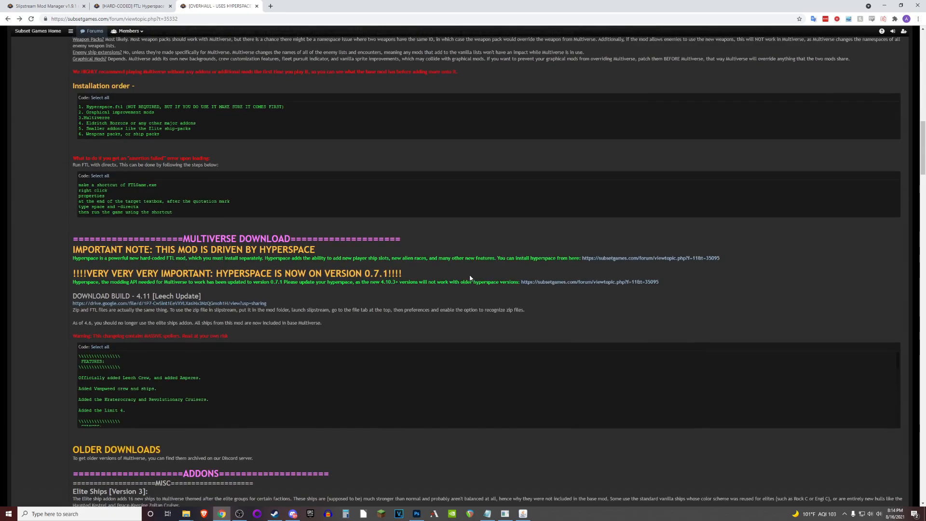
pyautogui.scroll(-3)
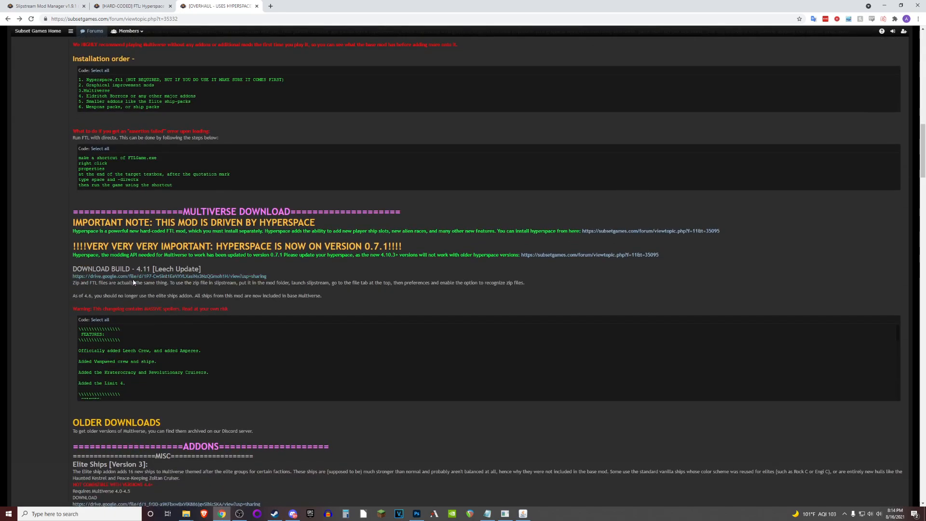
pyautogui.click(168, 275)
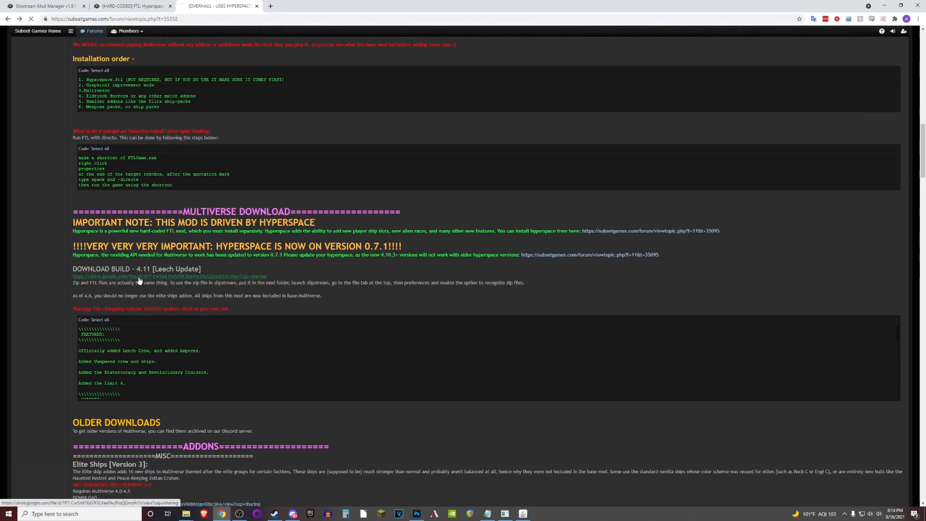
pyautogui.click(168, 276)
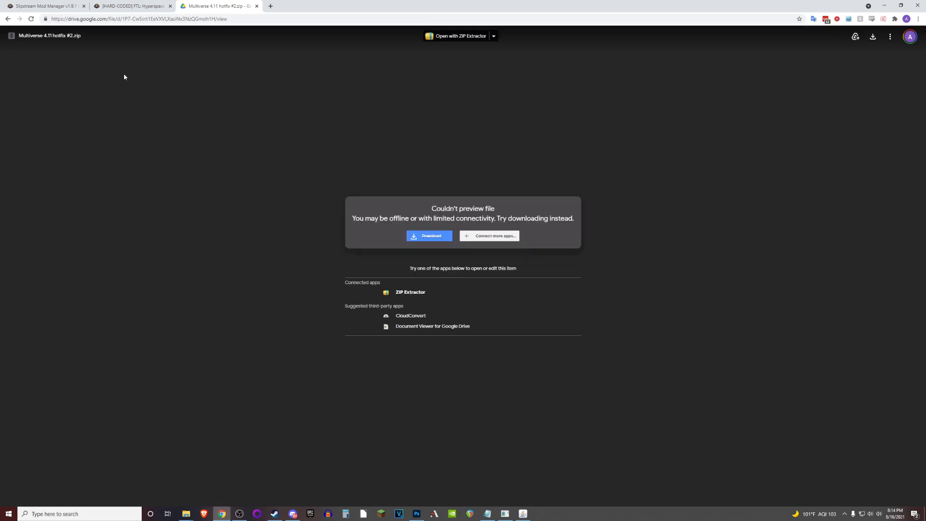
pyautogui.moveTo(205, 110)
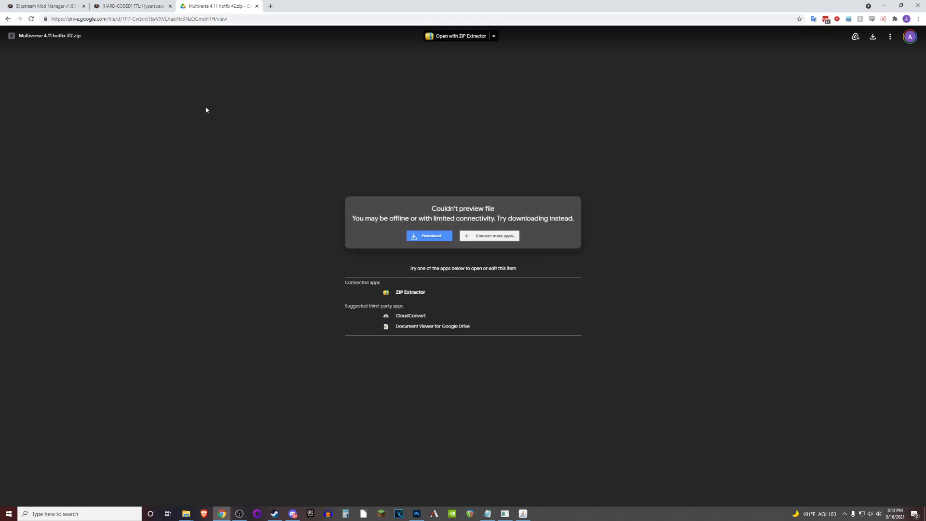
pyautogui.moveTo(810, 143)
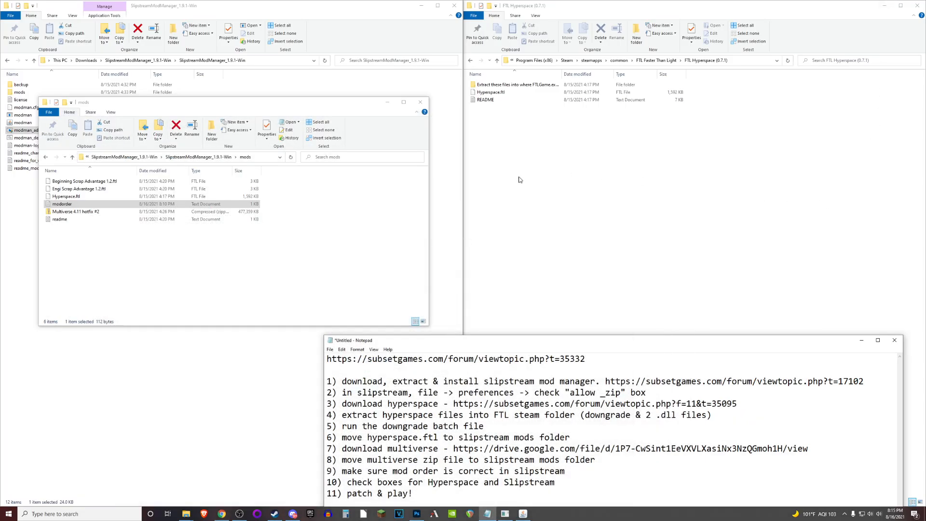
pyautogui.moveTo(215, 230)
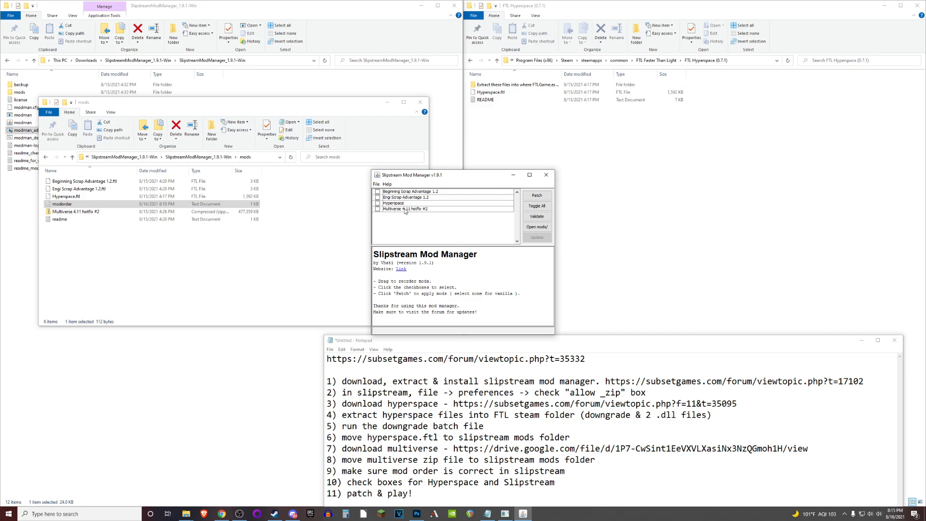
# - Check Hyperspace, then Multiverse 4.11 hotfix #2, in the mod list
pyautogui.click(413, 202)
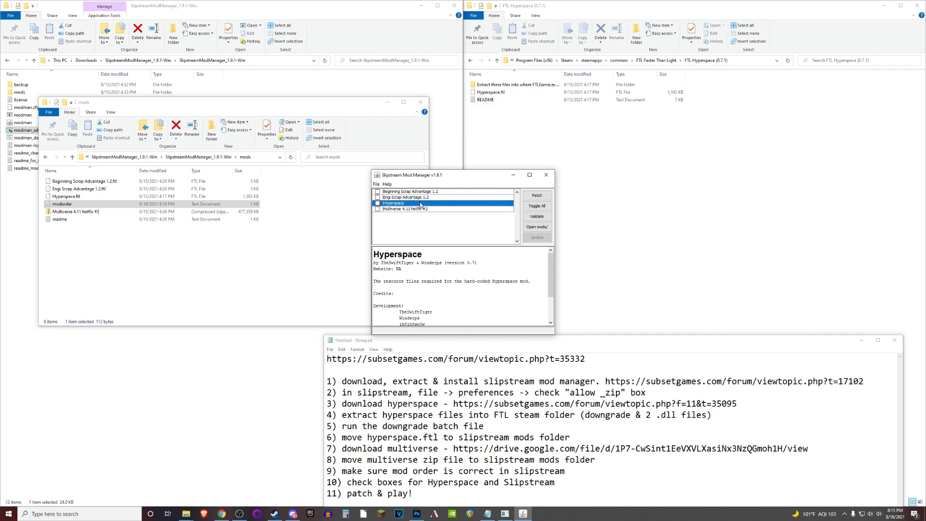
pyautogui.click(405, 208)
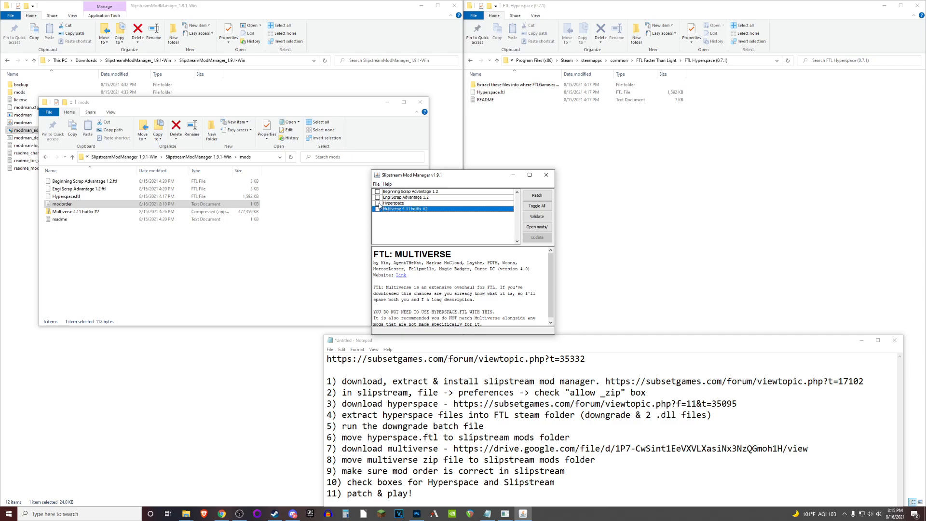
pyautogui.click(378, 203)
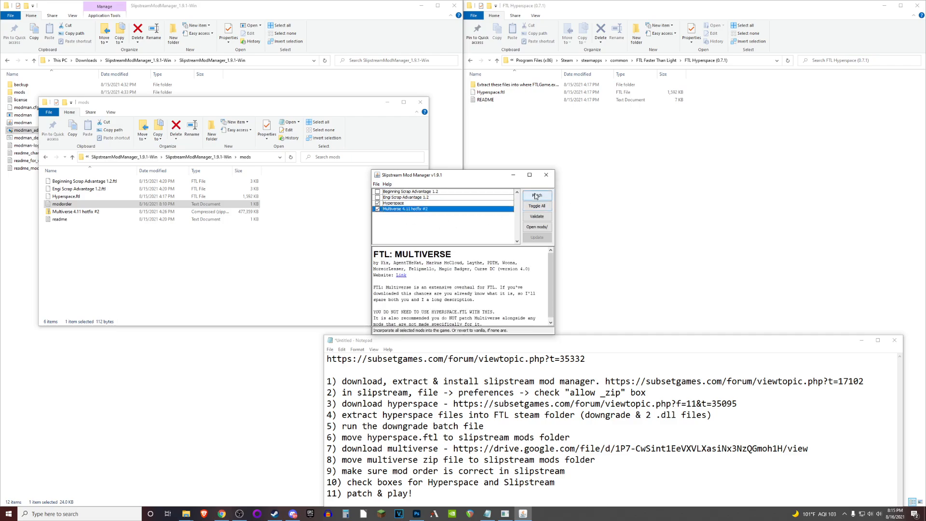
# - Patch the checked Hyperspace and Multiverse 4.11 hotfix #2 mods into FTL
pyautogui.click(536, 195)
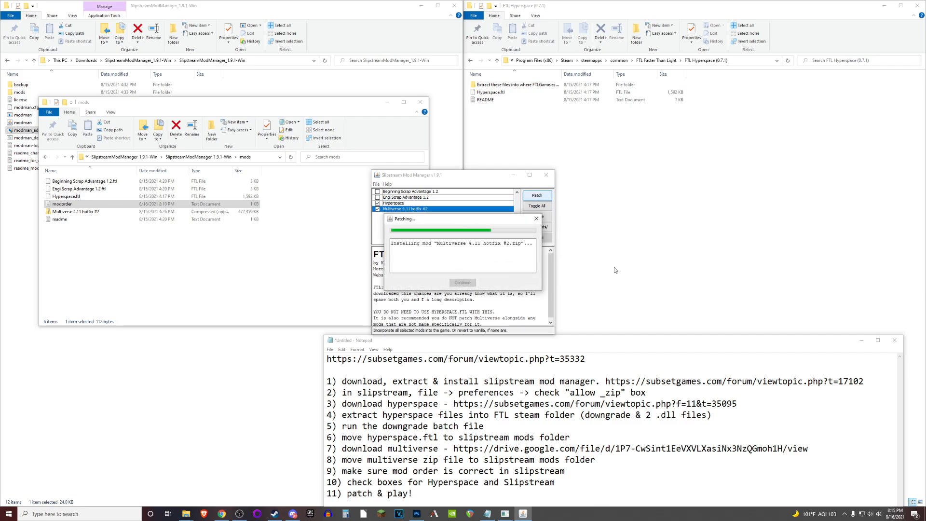
pyautogui.moveTo(695, 248)
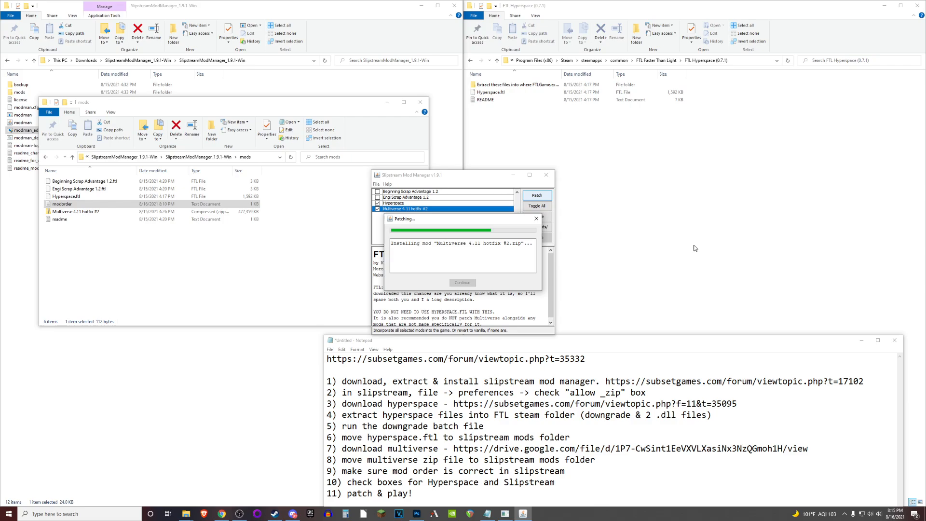